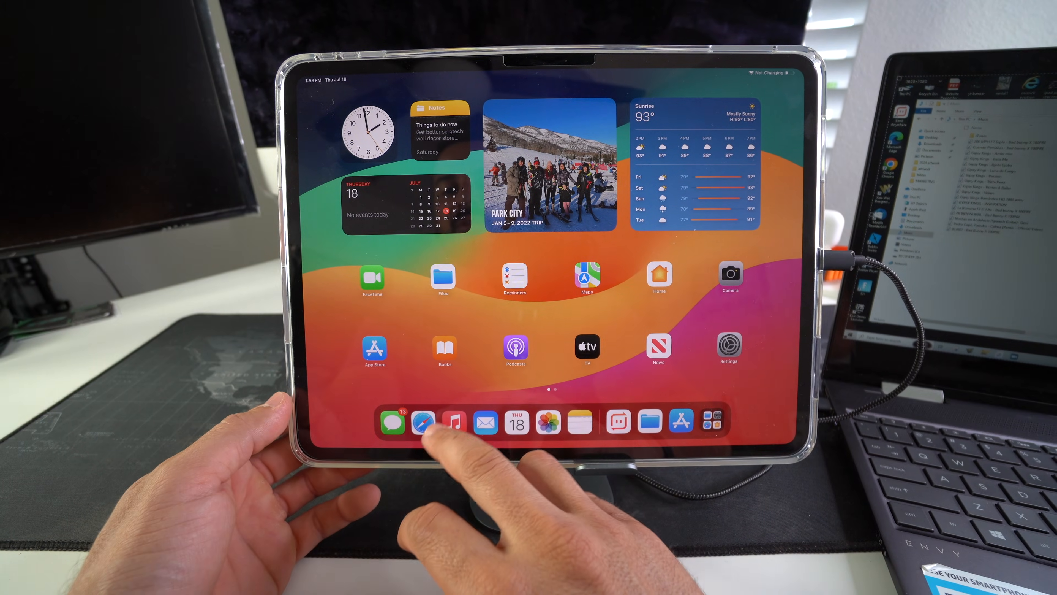
- Launch the Music app from the Dock, landing on its empty Playlists page
left_click(451, 423)
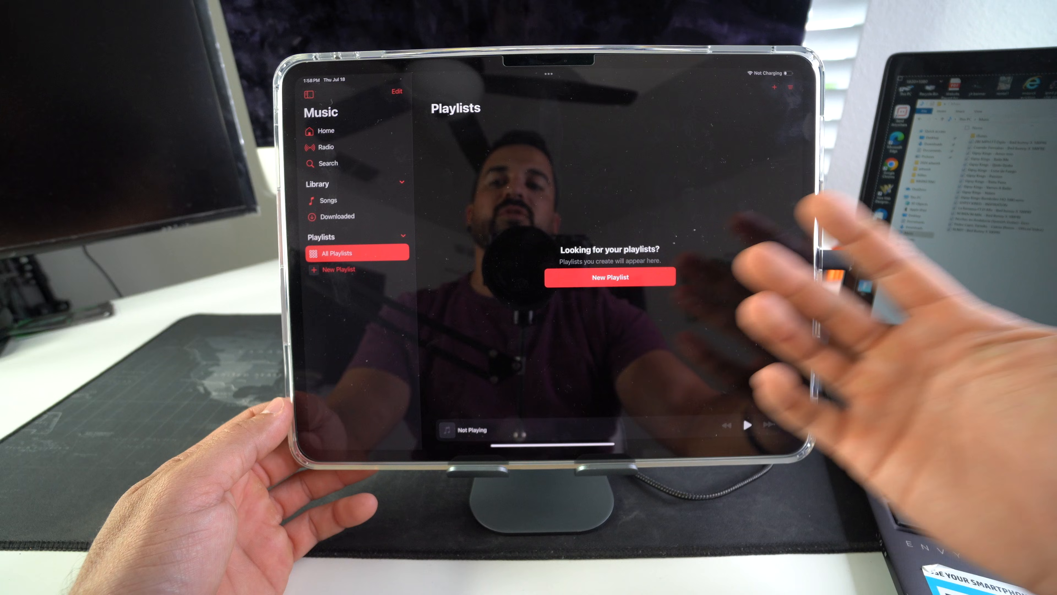